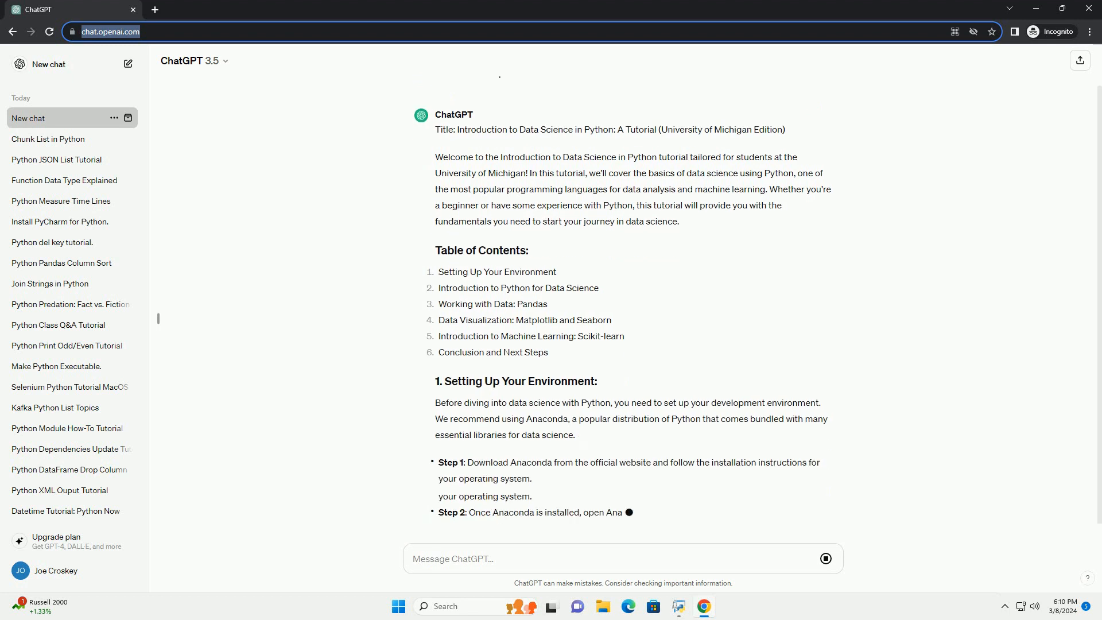
pyautogui.scroll(-3)
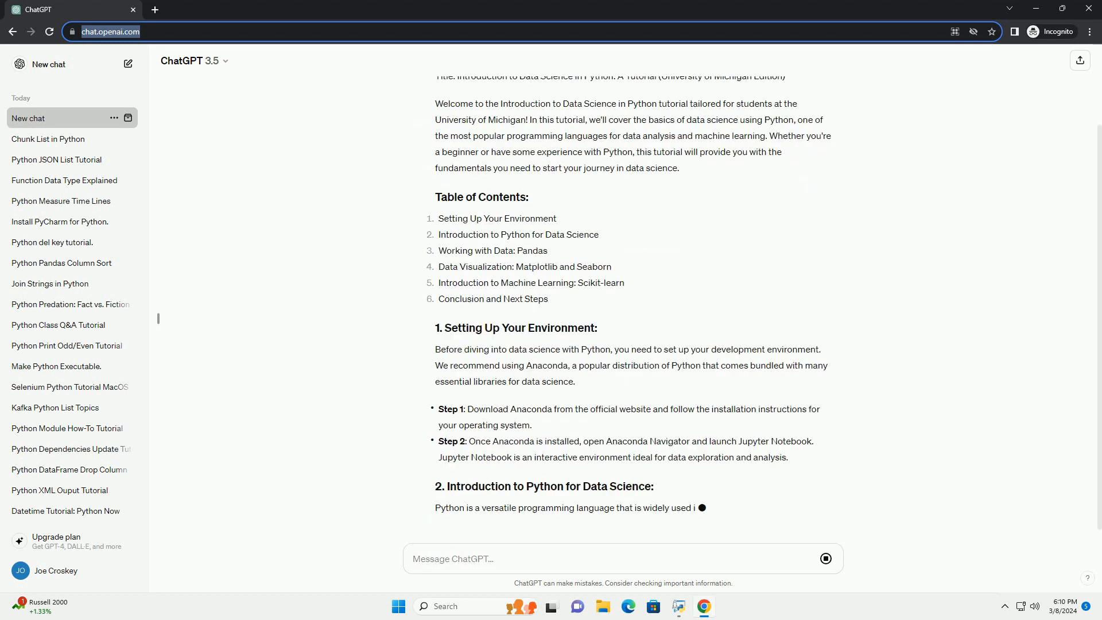
pyautogui.scroll(-3)
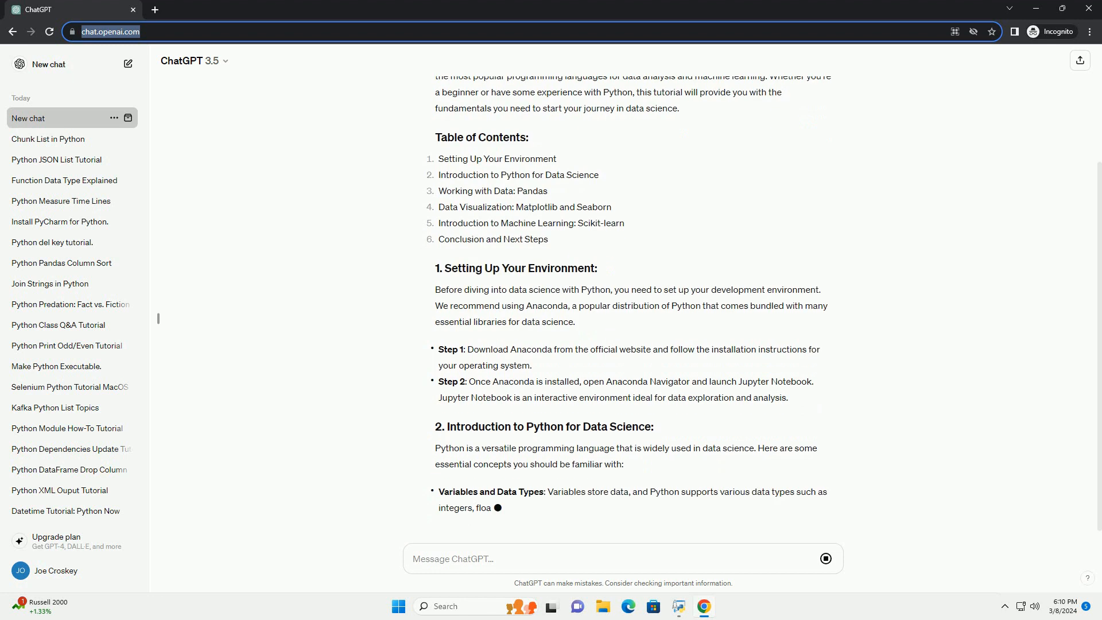
pyautogui.scroll(-3)
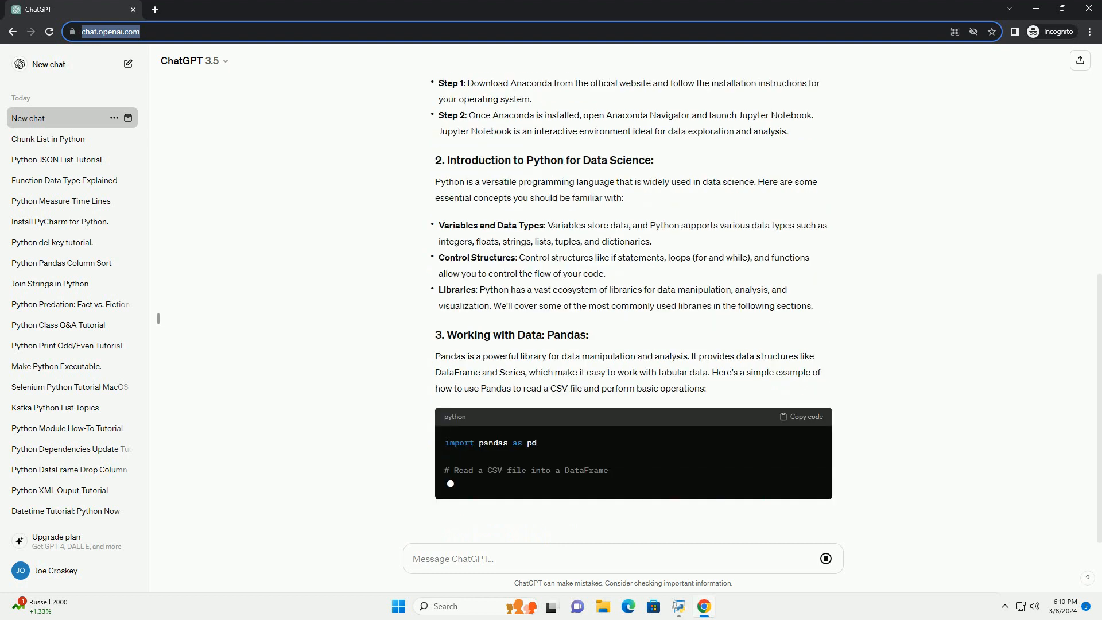
pyautogui.scroll(-3)
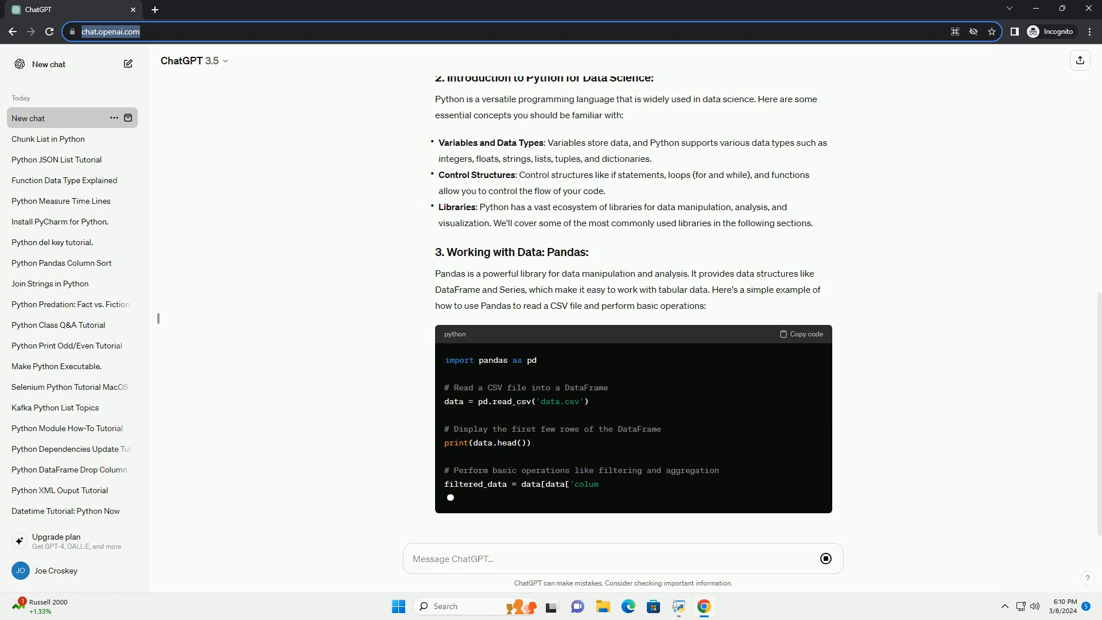
pyautogui.scroll(-3)
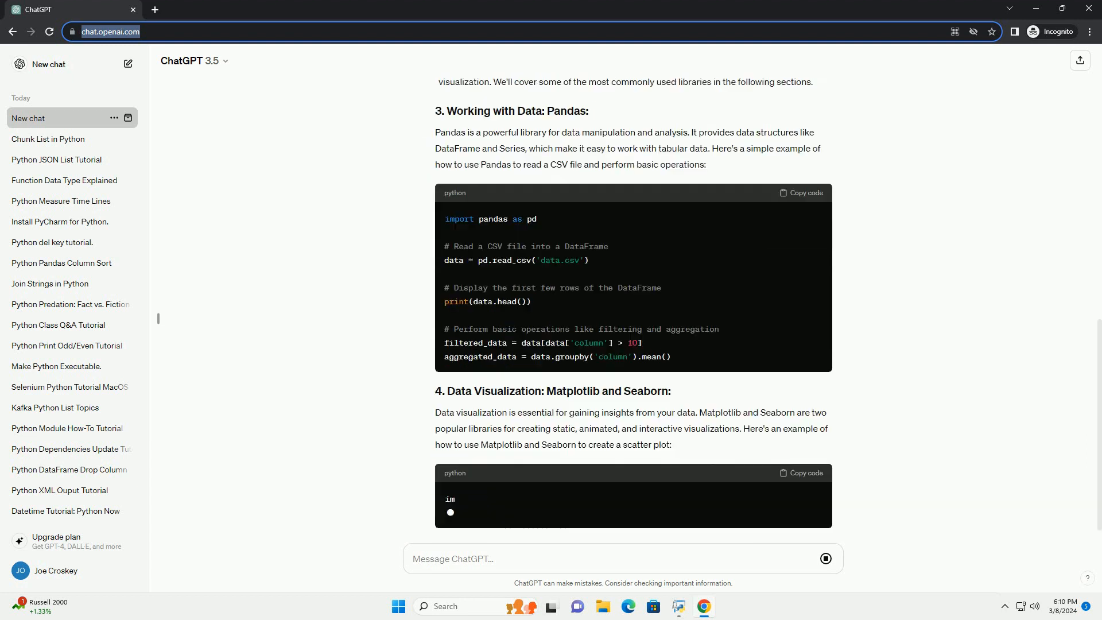
pyautogui.scroll(-3)
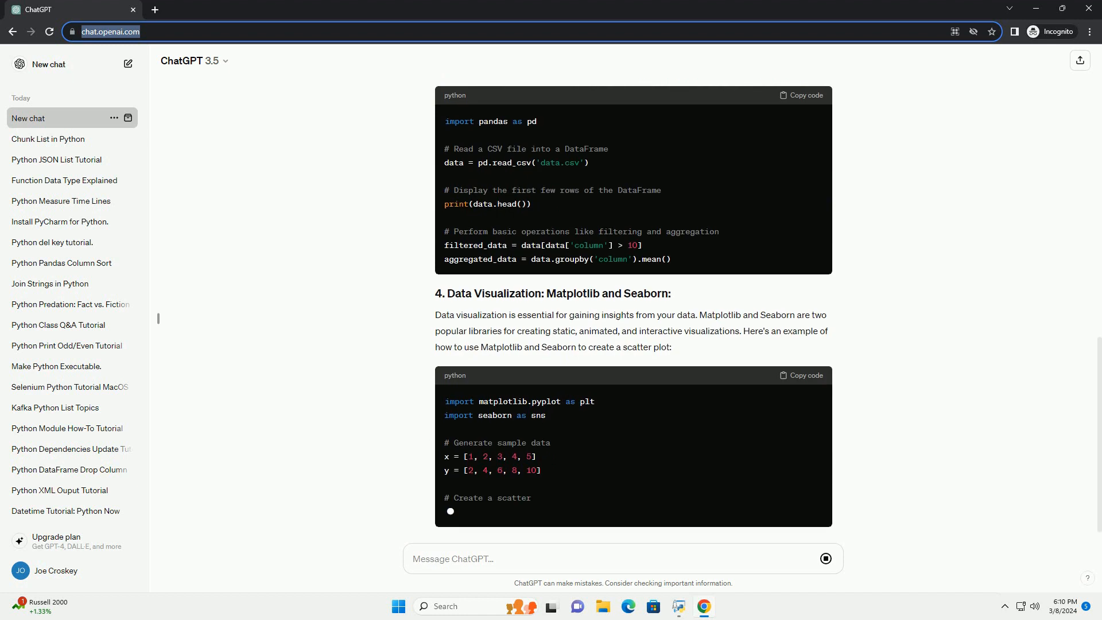
pyautogui.scroll(-3)
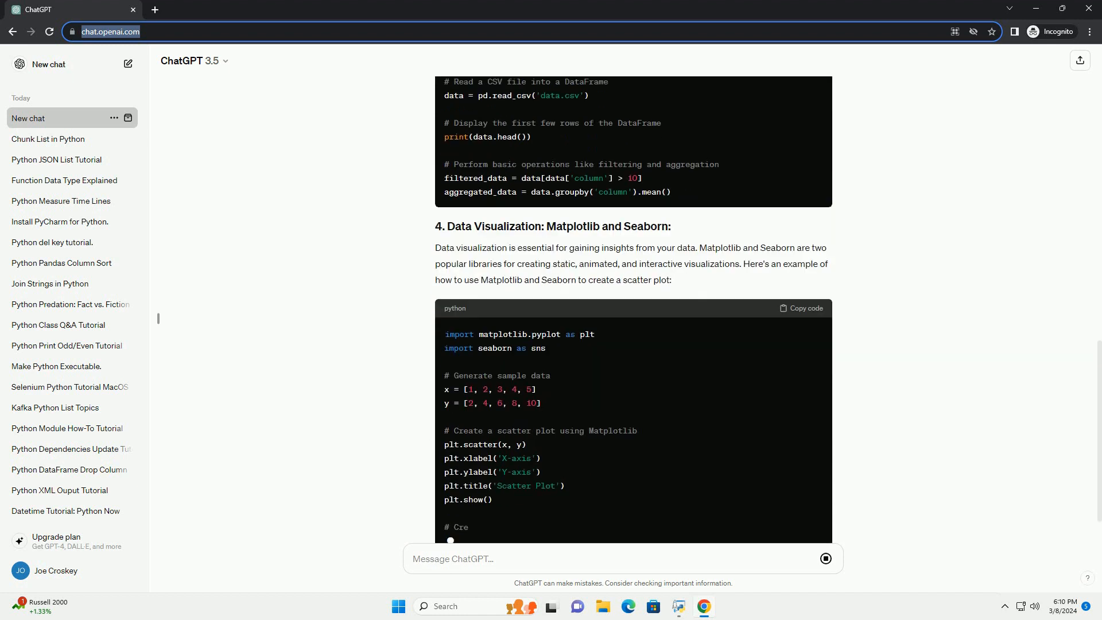
pyautogui.scroll(-3)
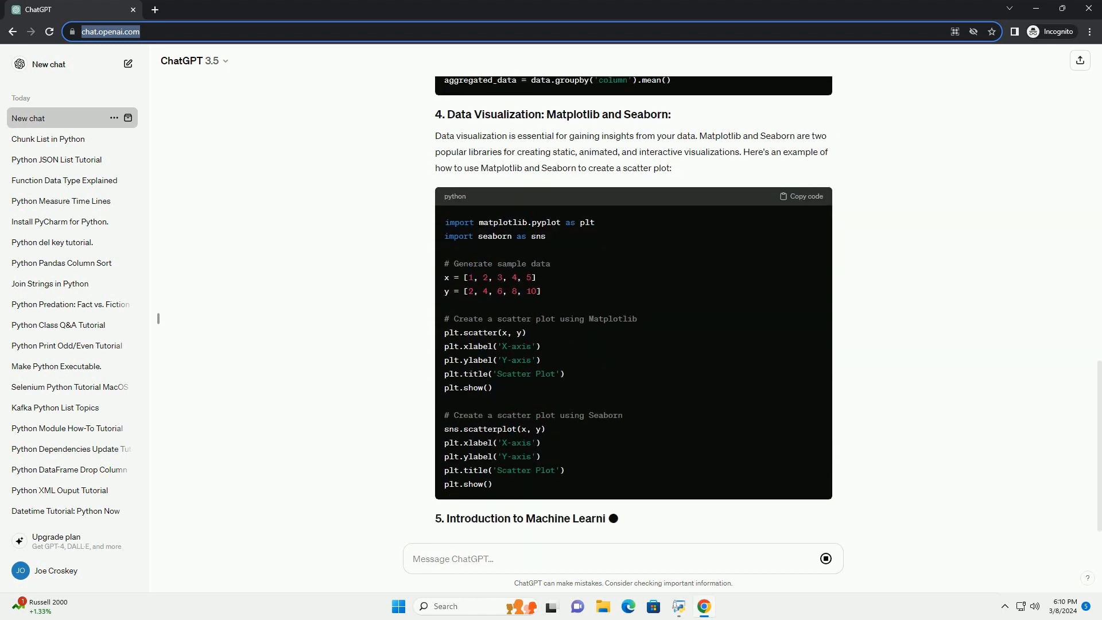
pyautogui.scroll(-3)
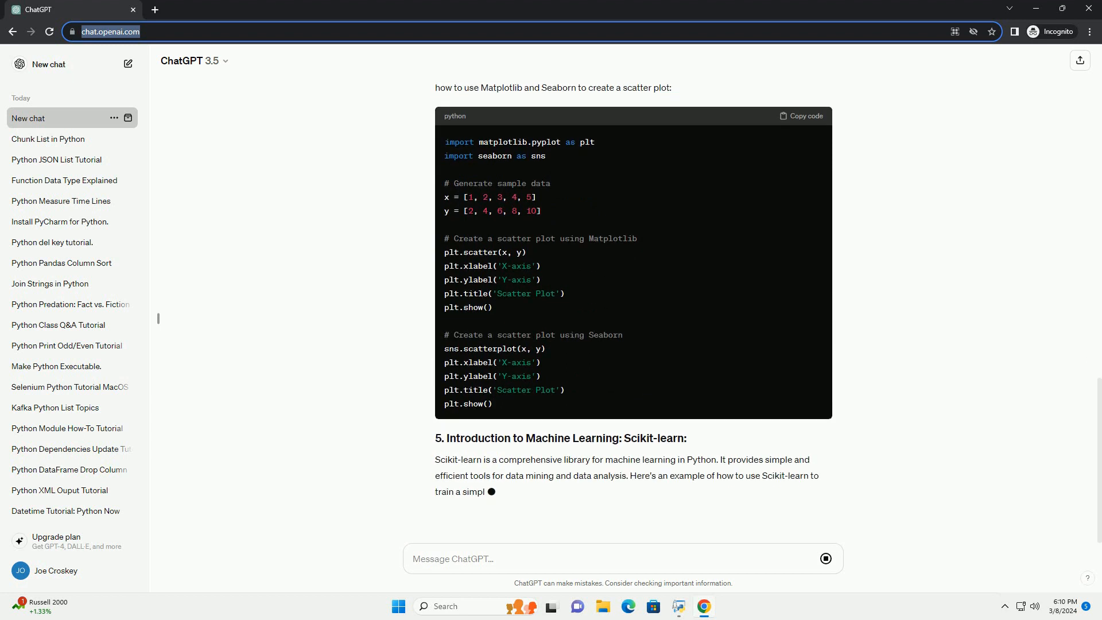
pyautogui.scroll(-3)
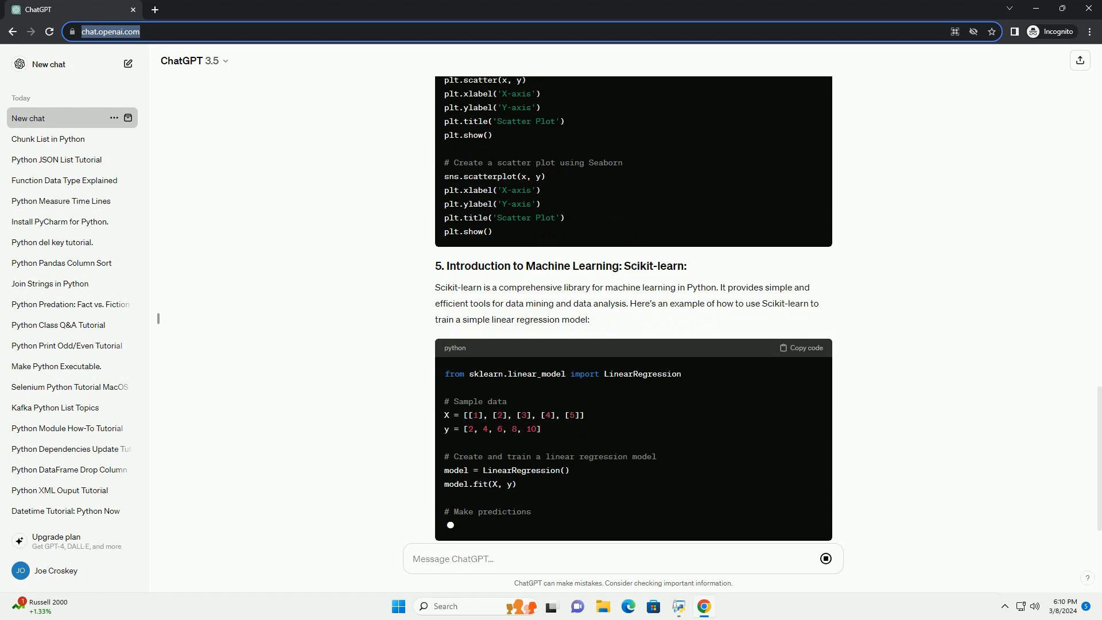
pyautogui.scroll(-3)
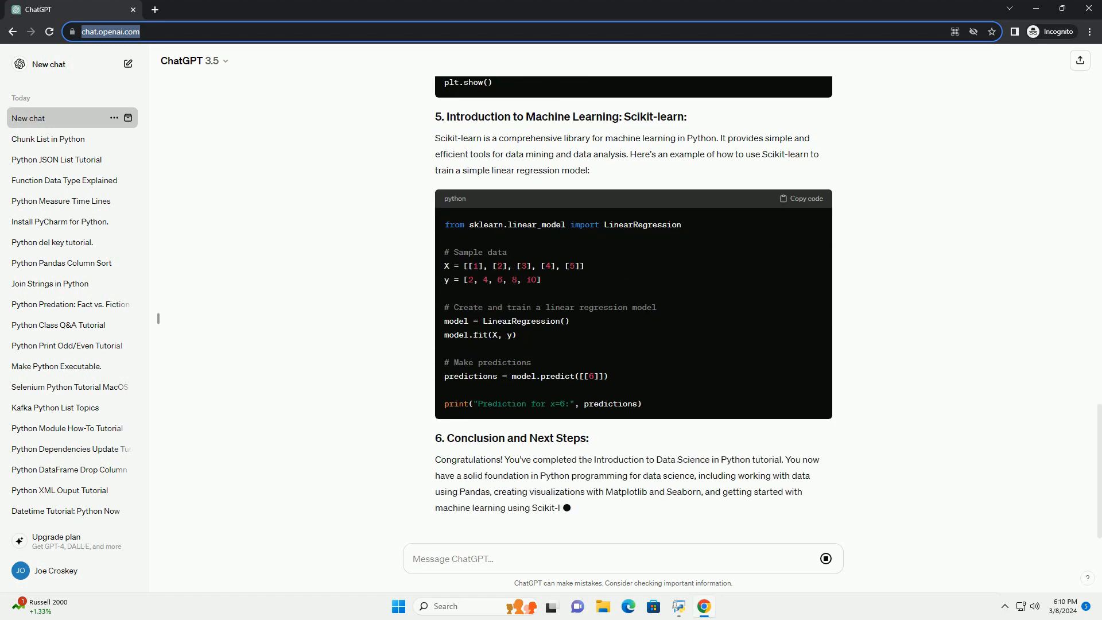
pyautogui.scroll(-3)
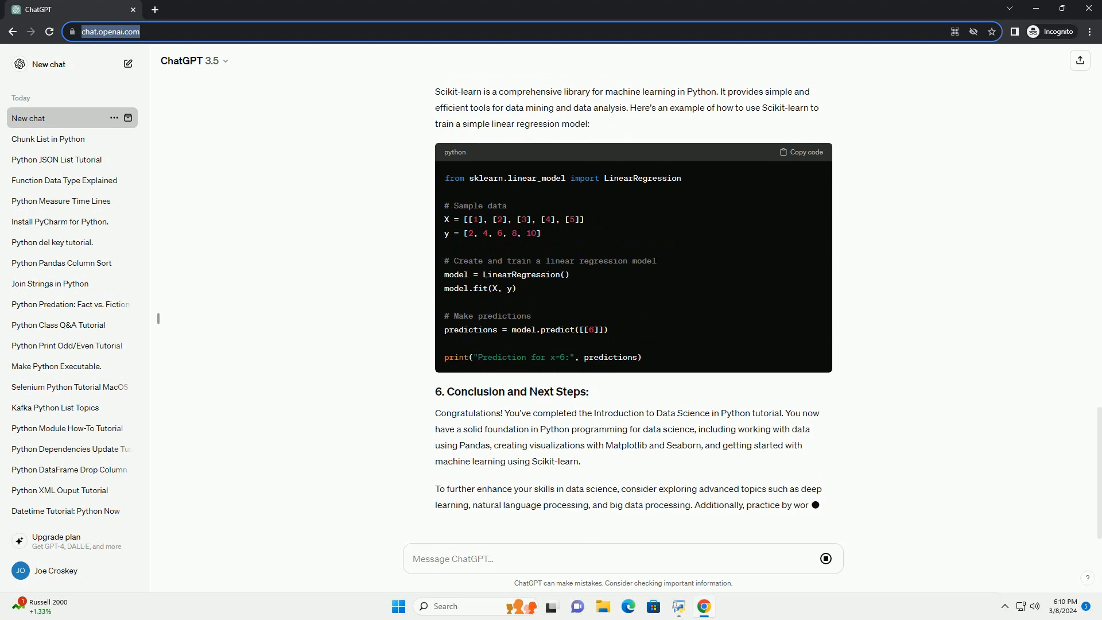
pyautogui.scroll(-3)
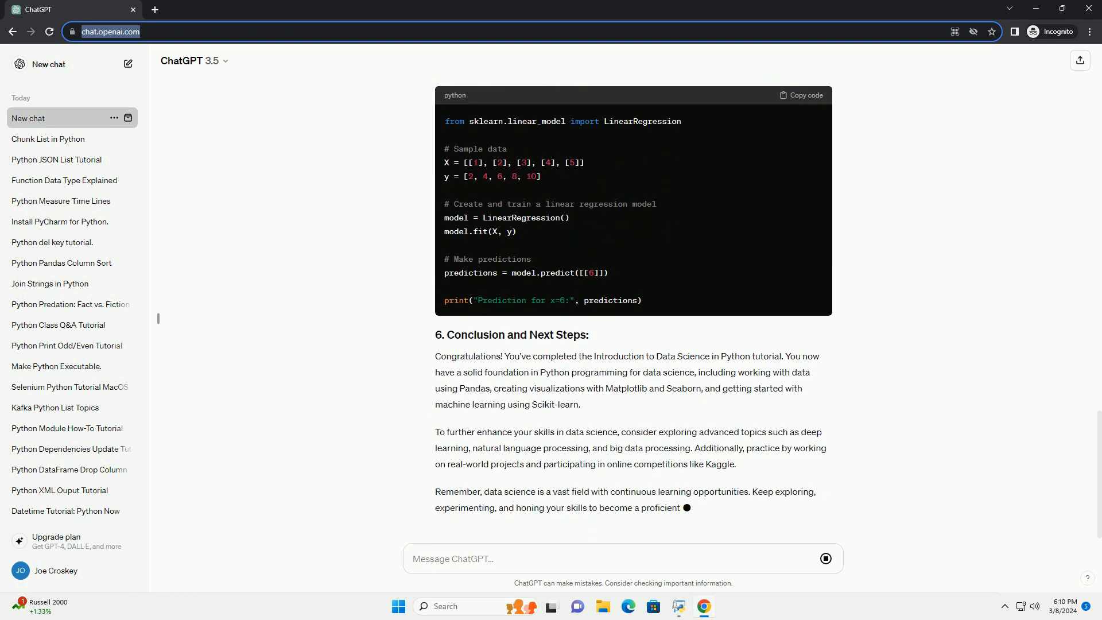